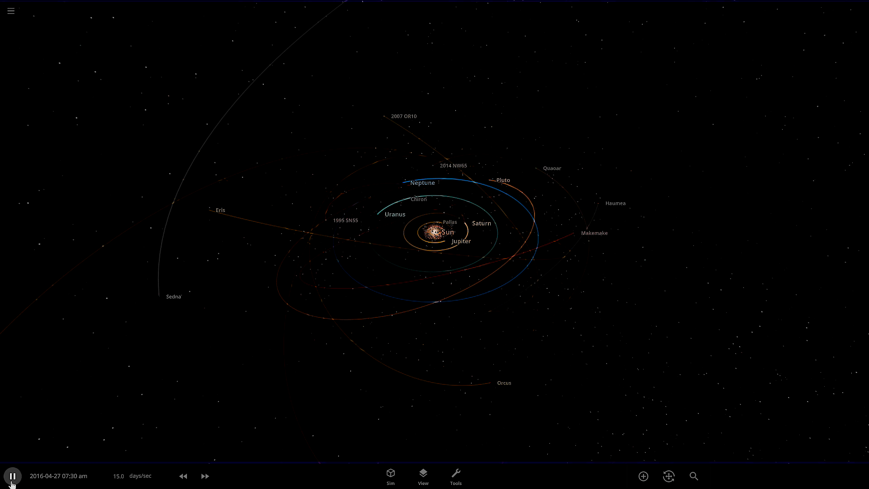
# - Change the simulation speed from about 15 days/sec to roughly 1.7 months/sec
pyautogui.click(183, 475)
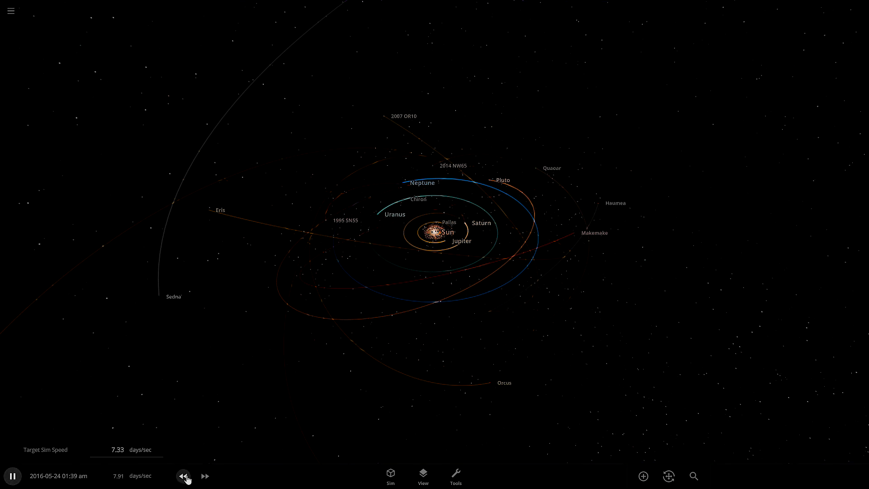
pyautogui.click(205, 476)
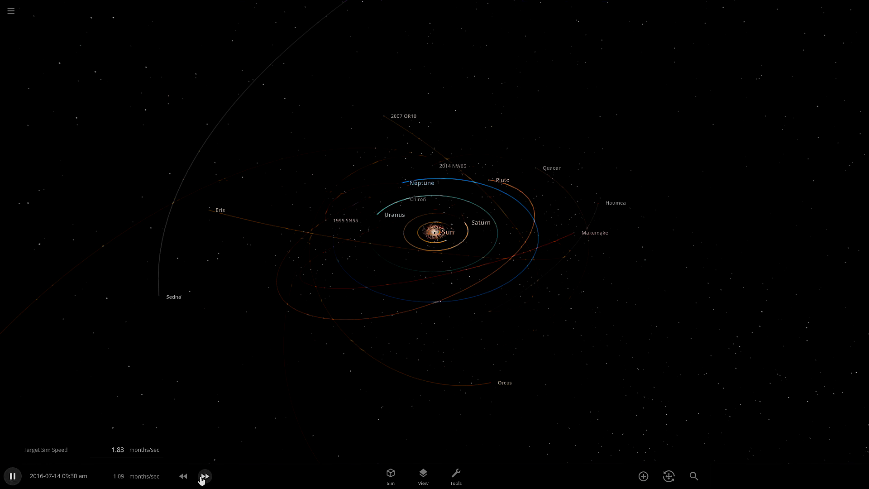
pyautogui.click(204, 476)
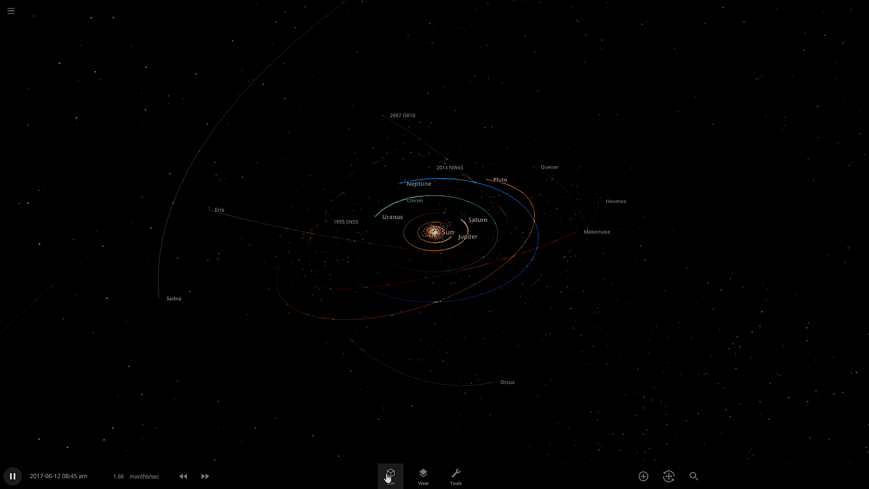
# - Show the Sim panel's Gravity settings, reporting 631 objects with 32 attracting
pyautogui.click(390, 475)
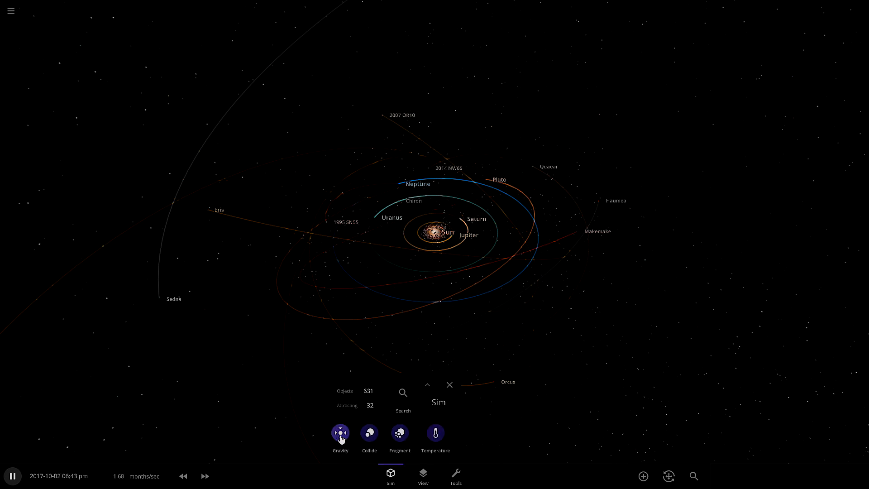
pyautogui.click(368, 432)
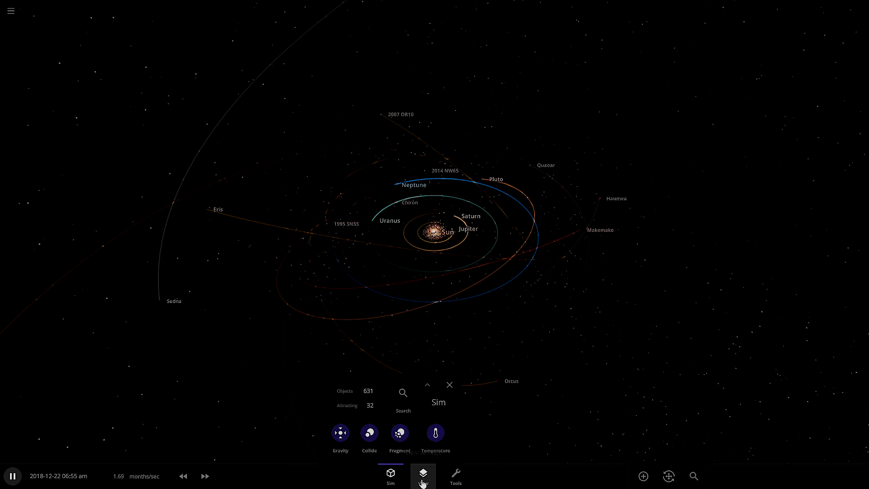
# - Show the View panel with labels, trails, orbits, camera and lighting options
pyautogui.click(423, 475)
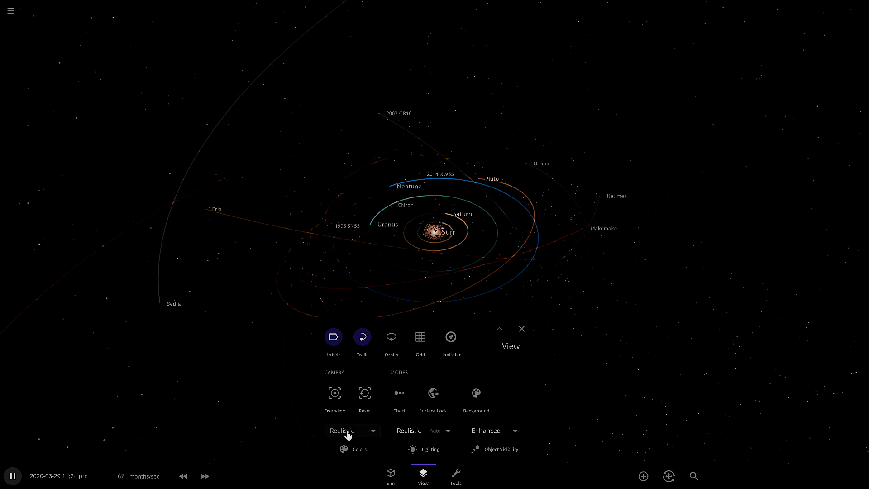
# - Try the Explode, Force and Planetscaping tools, then bring up the object catalogue
pyautogui.click(455, 474)
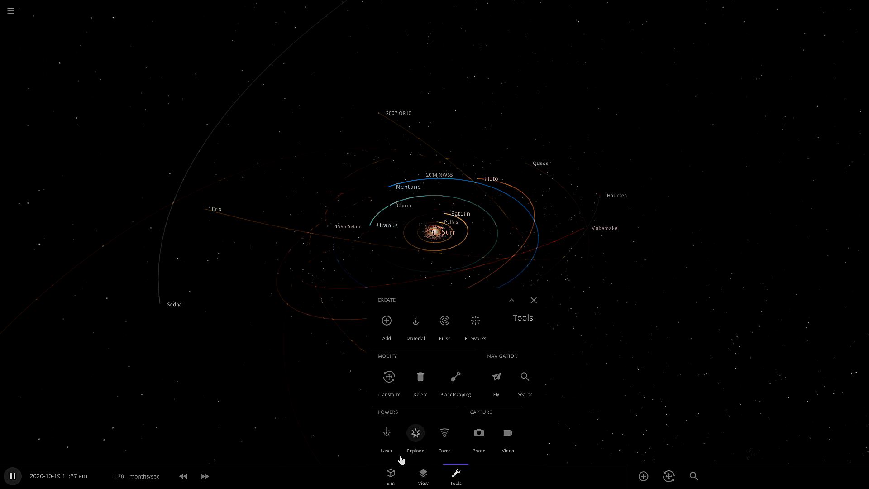
pyautogui.click(386, 432)
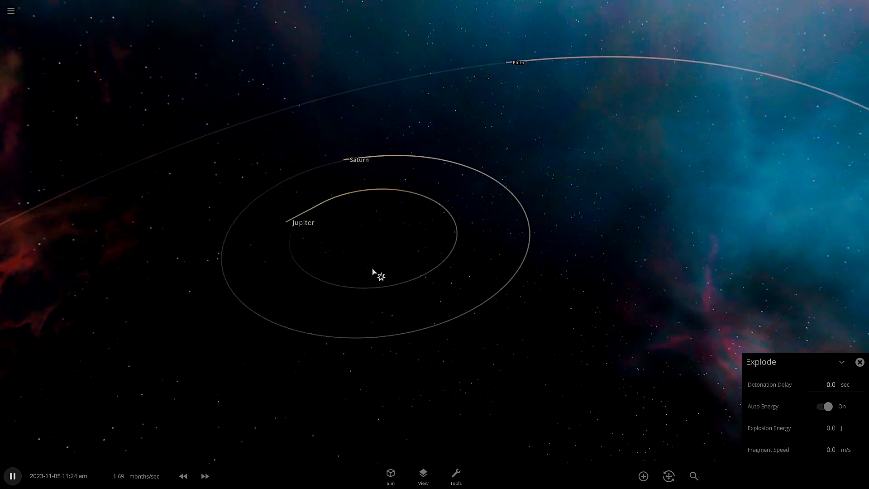
pyautogui.click(455, 476)
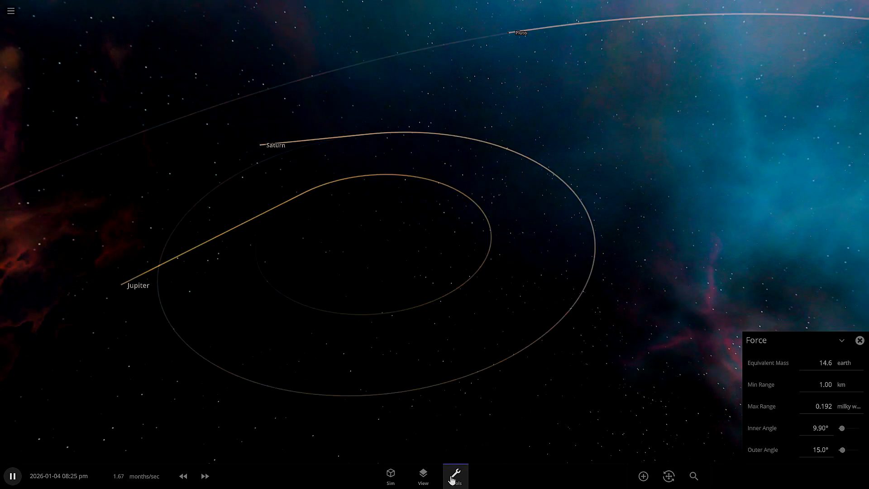
pyautogui.click(454, 475)
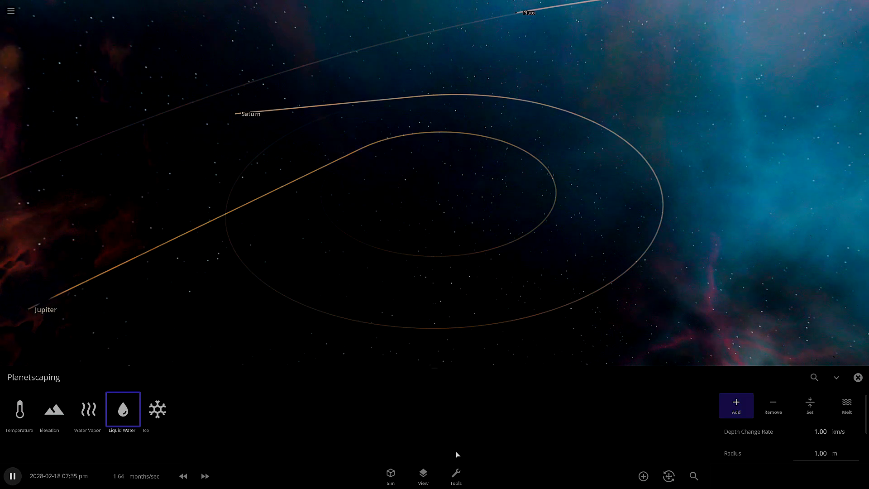
pyautogui.click(455, 475)
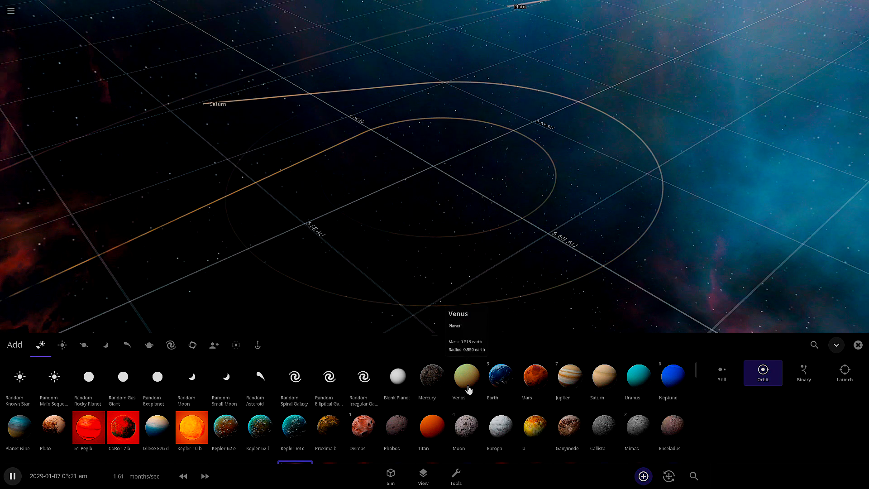
# - Pick Venus, try Still, Orbit and Binary placement, and settle on Launch at 13.7 km/s
pyautogui.click(467, 377)
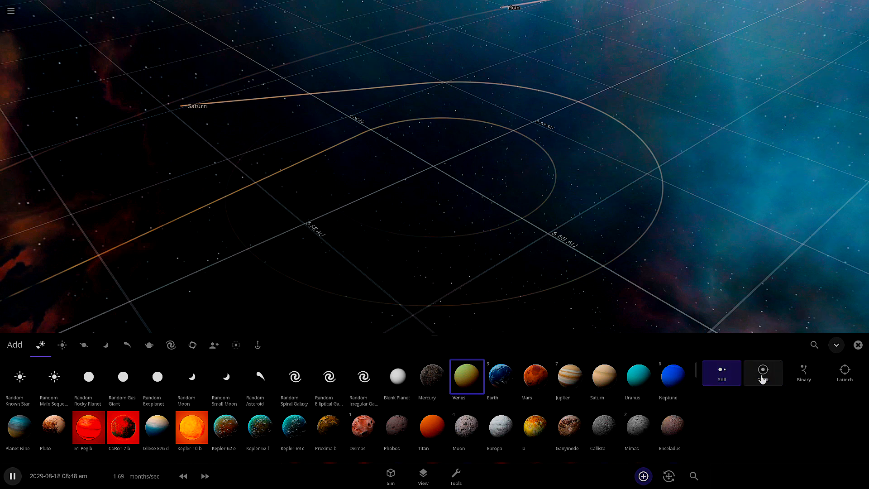
pyautogui.click(844, 373)
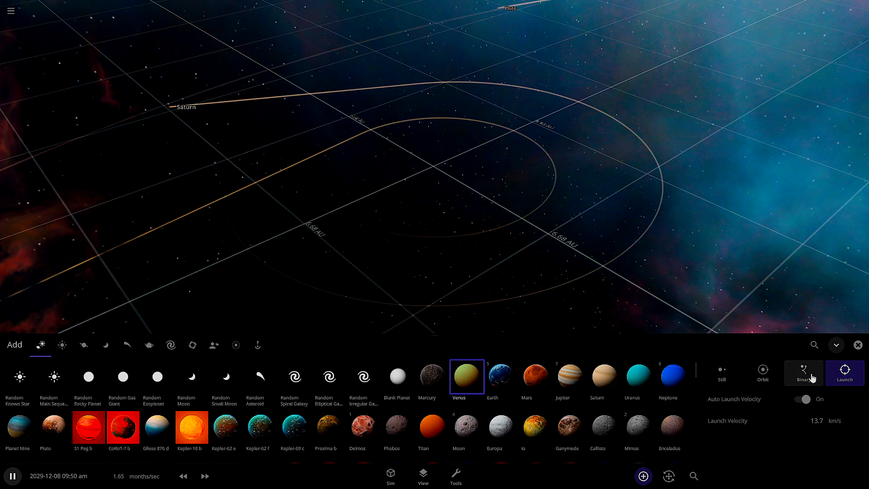
pyautogui.click(721, 373)
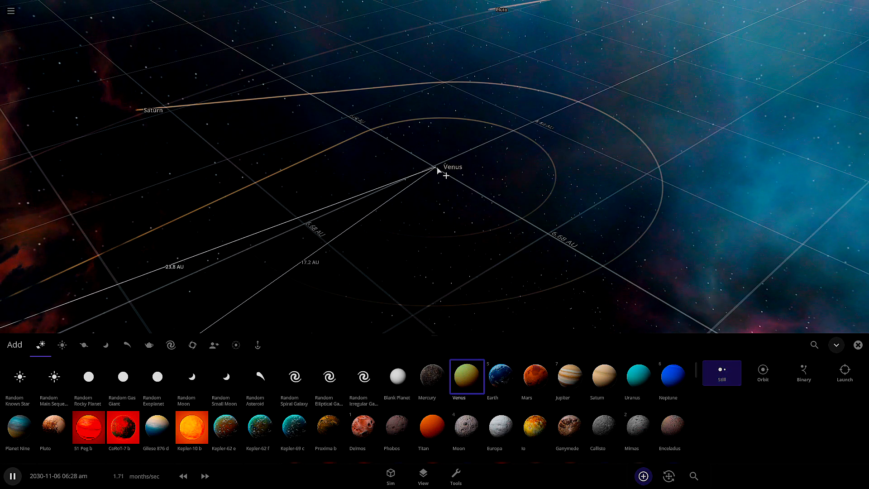
pyautogui.click(762, 372)
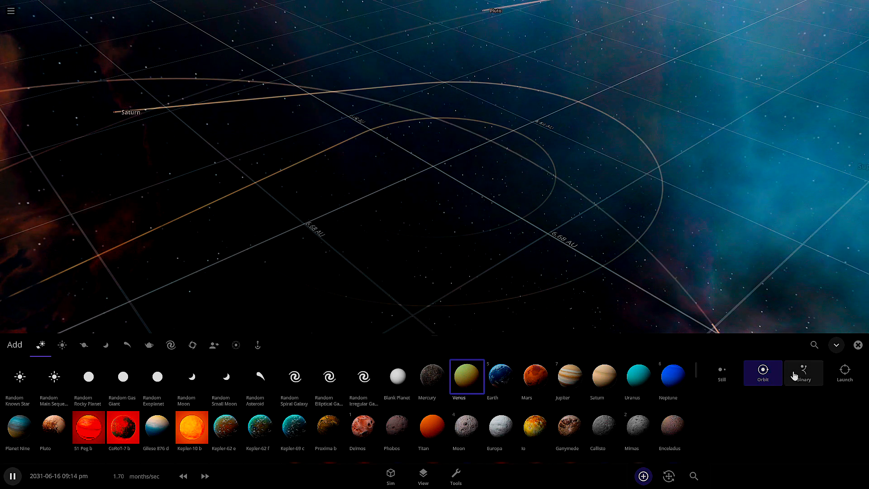
pyautogui.click(803, 372)
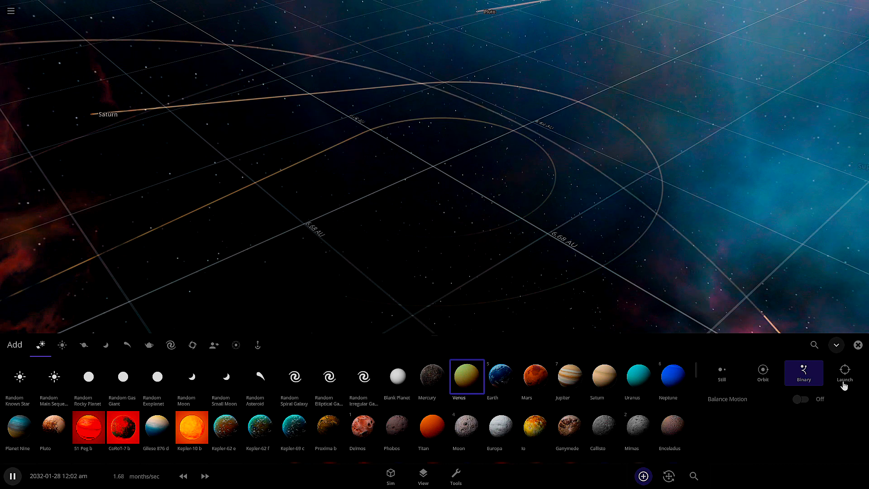
pyautogui.click(844, 374)
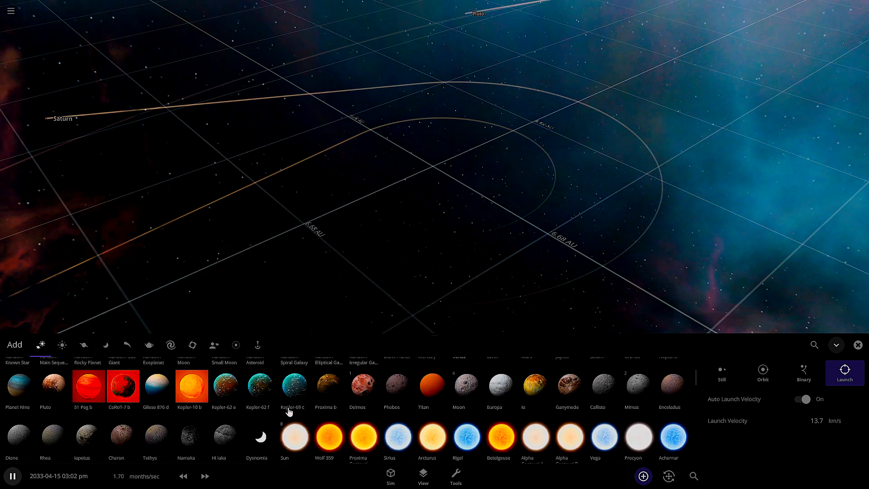
# - Browse Stars, Planets and Moons, then pick the Tesla Roadster from Objects
pyautogui.click(62, 345)
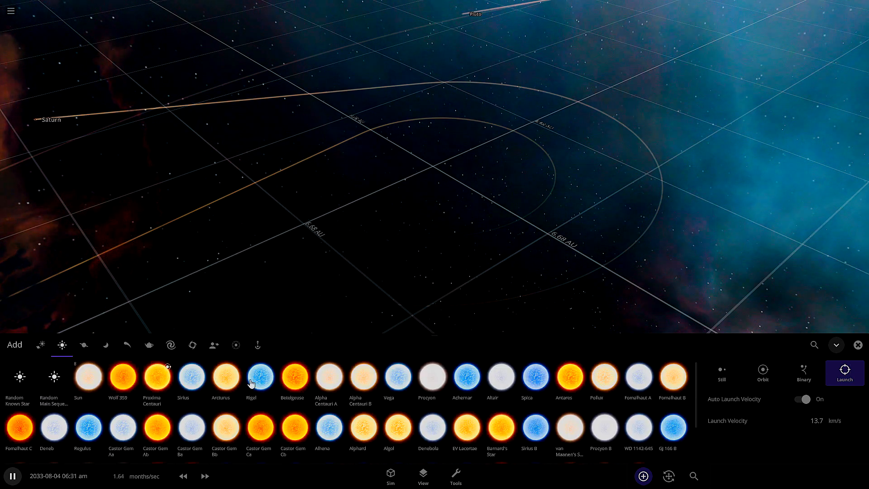
pyautogui.click(84, 344)
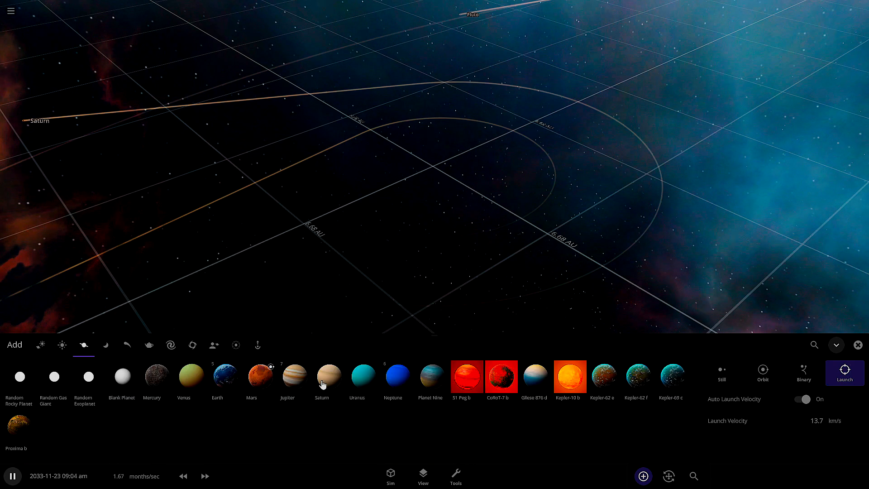
pyautogui.click(105, 345)
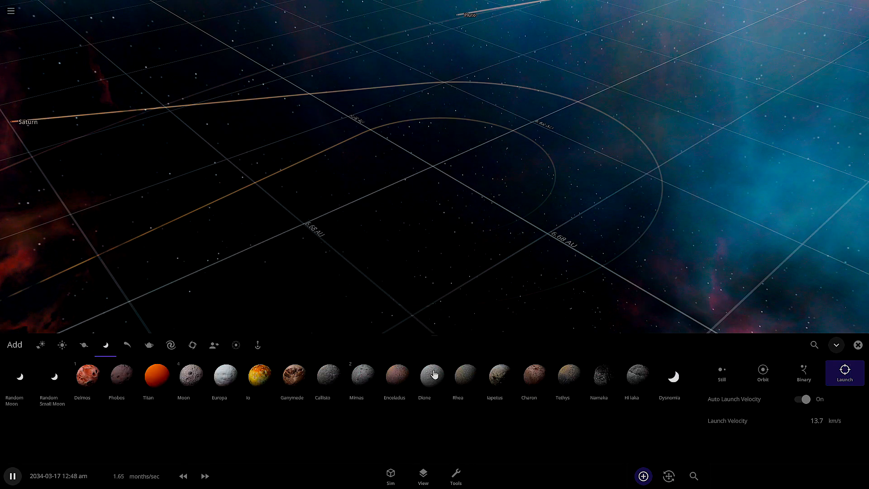
pyautogui.click(126, 345)
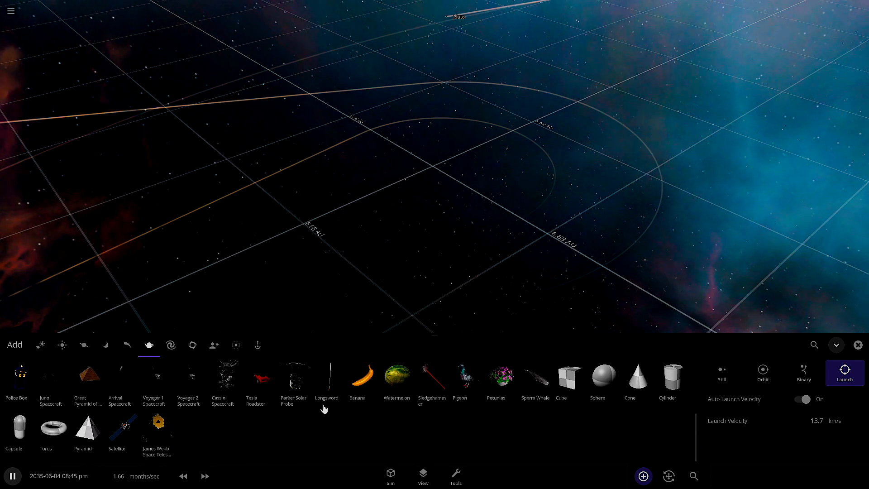
pyautogui.click(255, 378)
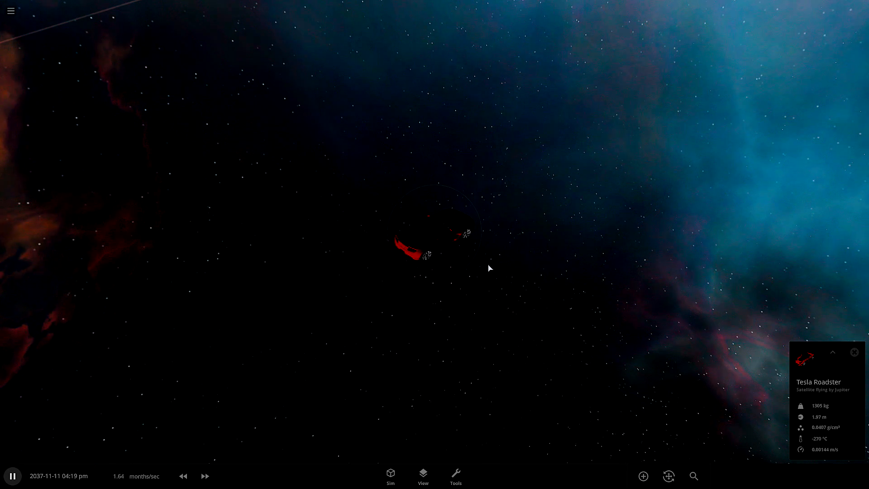
# - Browse the galaxy and ring presets, add a ring, then start a new empty simulation
pyautogui.click(643, 476)
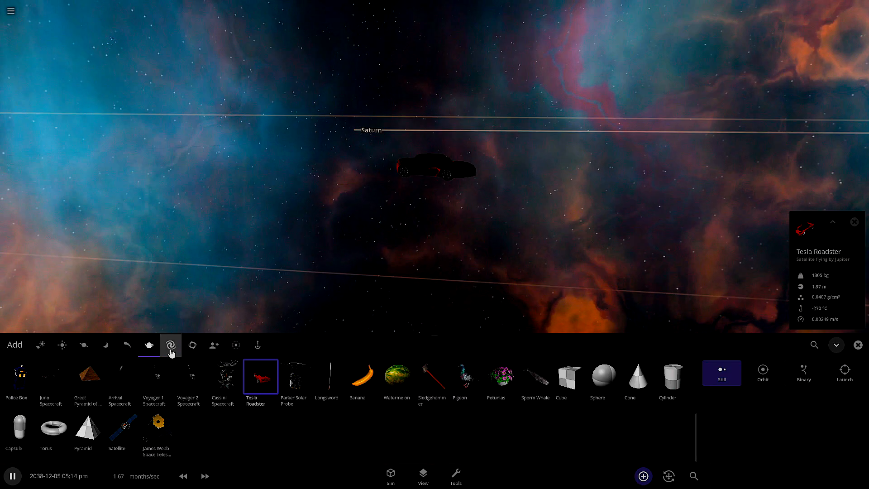
pyautogui.click(171, 345)
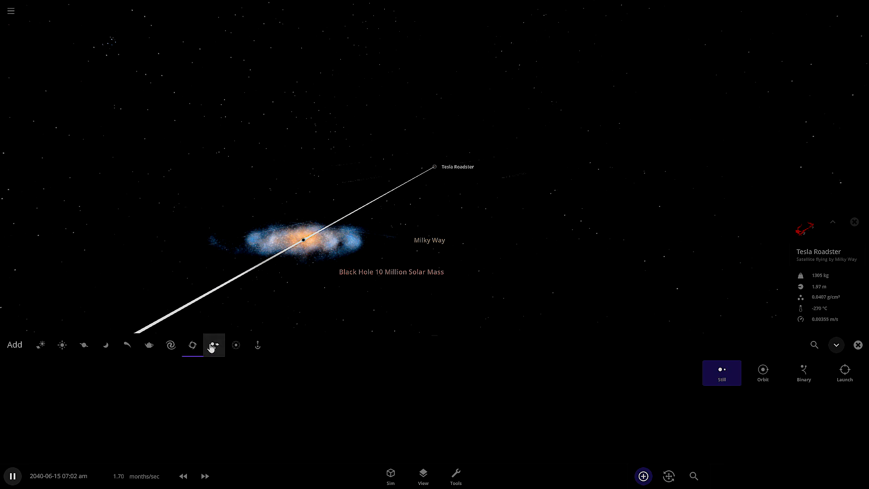
pyautogui.click(235, 345)
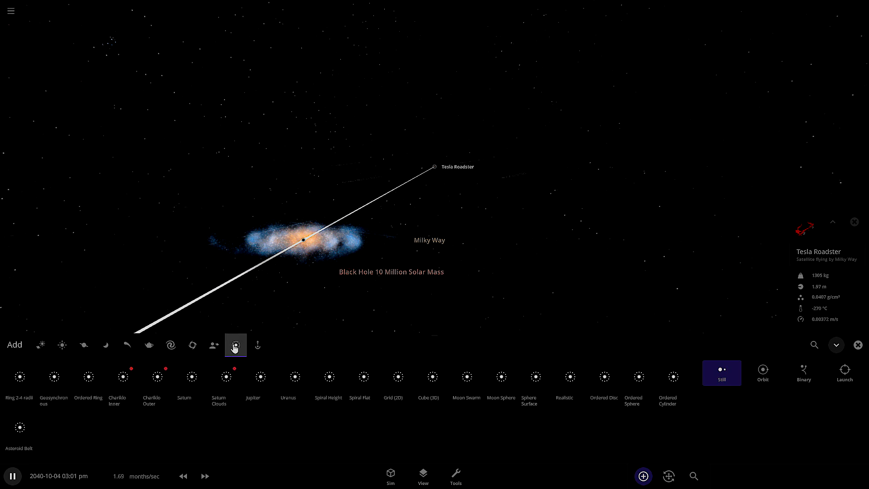
pyautogui.click(191, 376)
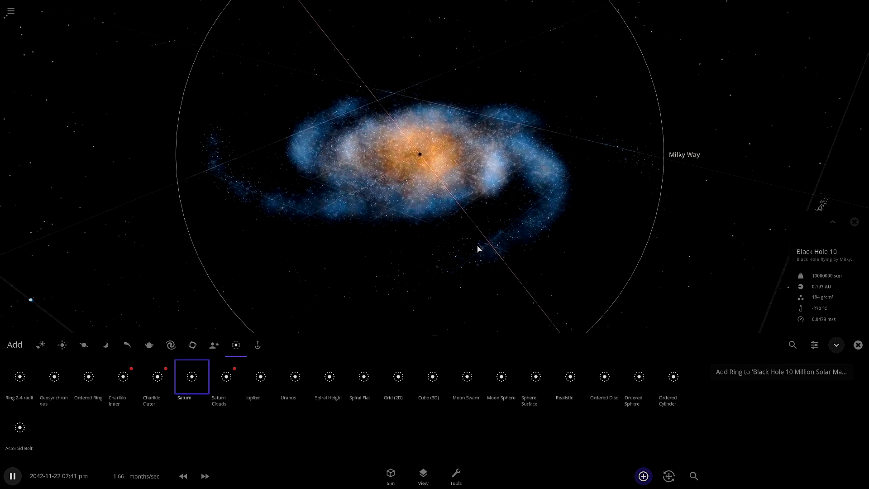
pyautogui.click(10, 11)
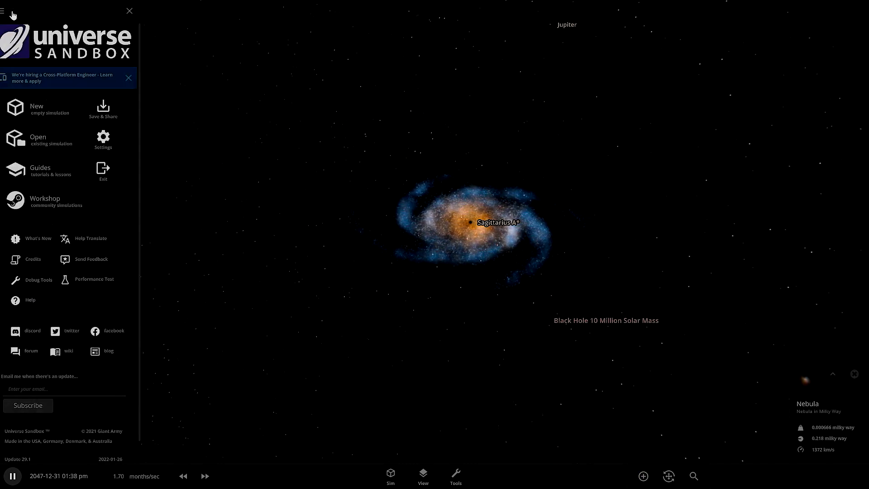
pyautogui.click(130, 10)
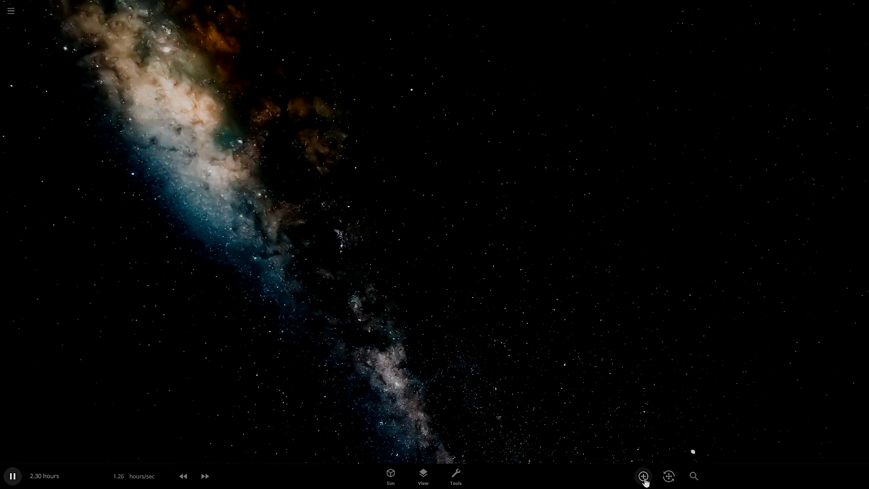
# - Place the Sun with Still placement and pan so it sits on the left
pyautogui.click(643, 476)
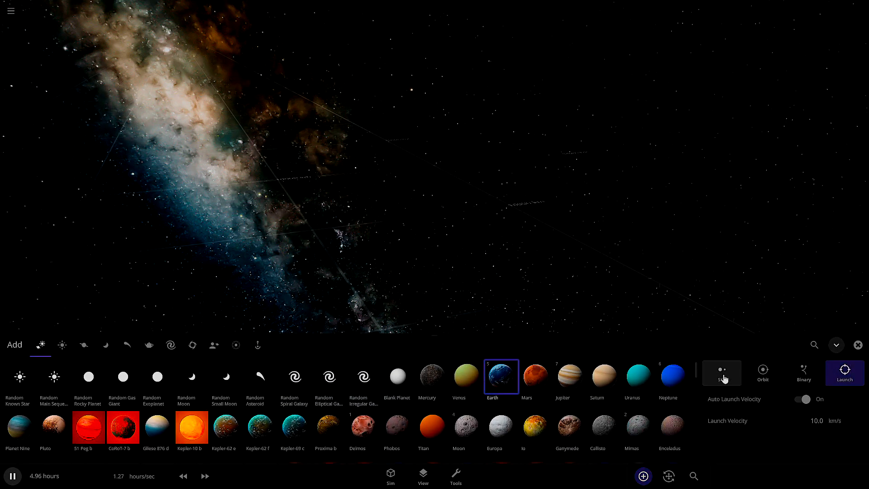
pyautogui.click(62, 345)
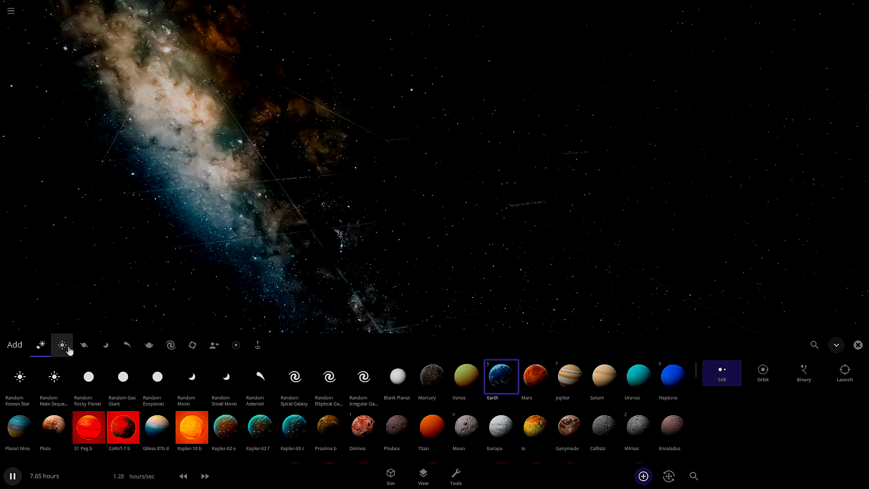
pyautogui.click(61, 345)
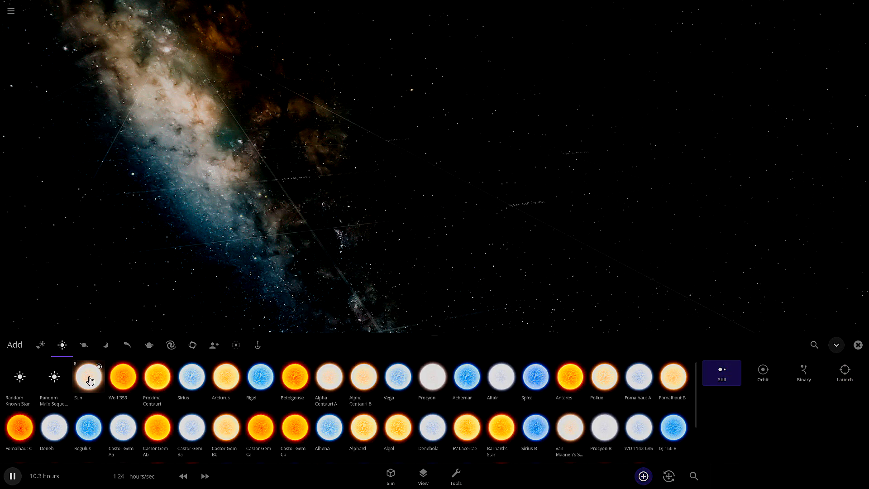
pyautogui.click(87, 377)
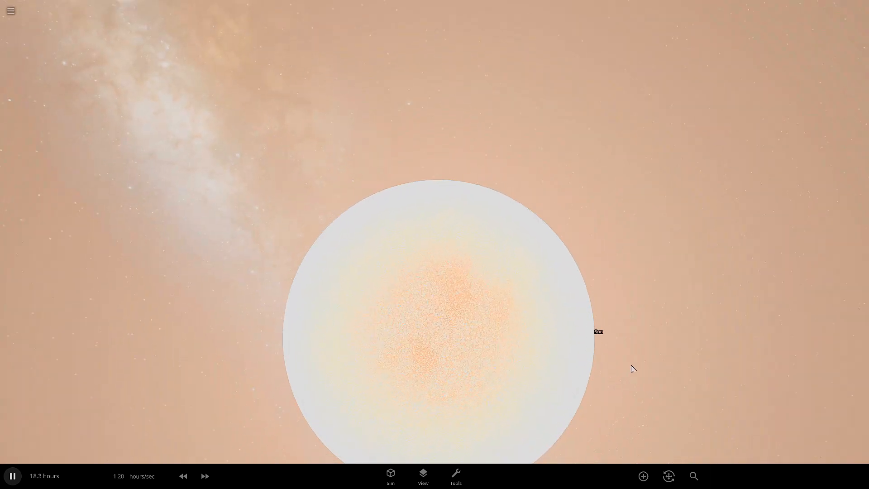
pyautogui.moveTo(634, 369); pyautogui.dragTo(366, 306)
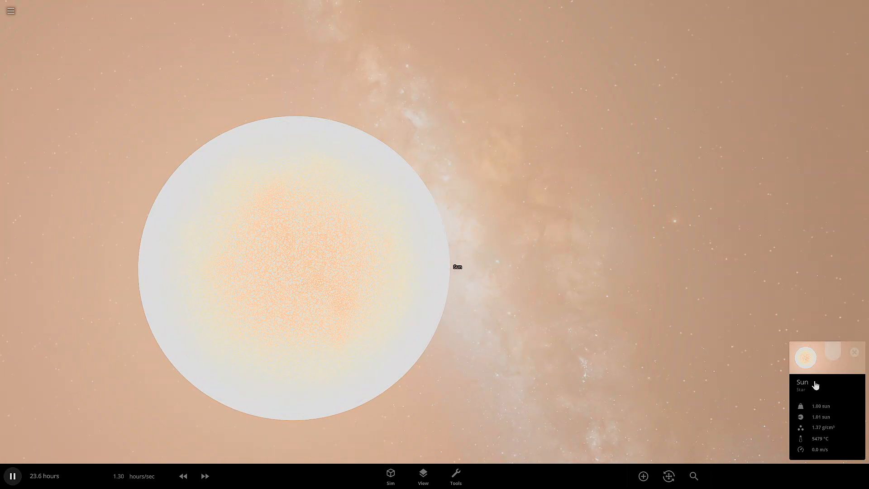
# - Raise the Sun's Water composition to about 10.8%, leaving 89.2% hydrogen
pyautogui.click(814, 383)
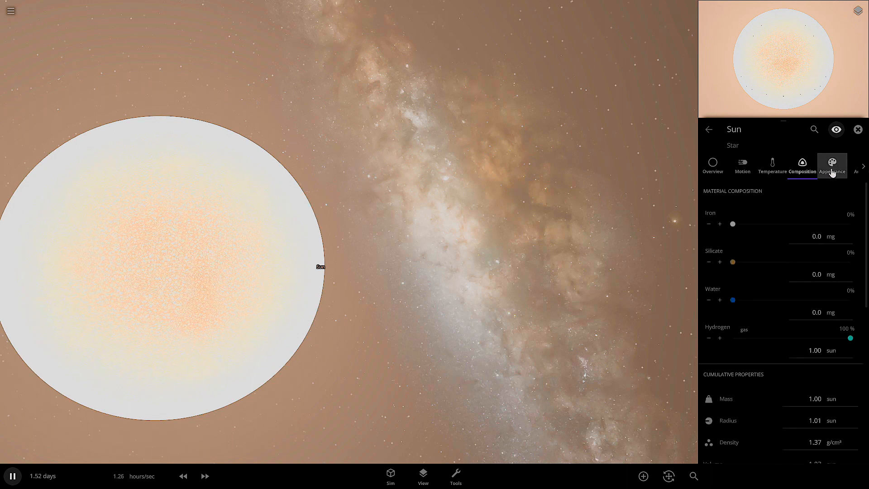
pyautogui.click(802, 166)
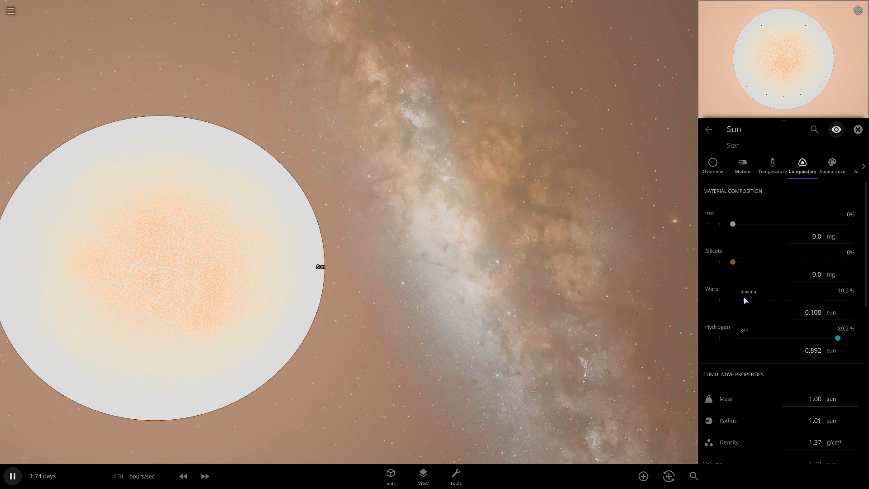
pyautogui.moveTo(745, 300); pyautogui.dragTo(763, 300)
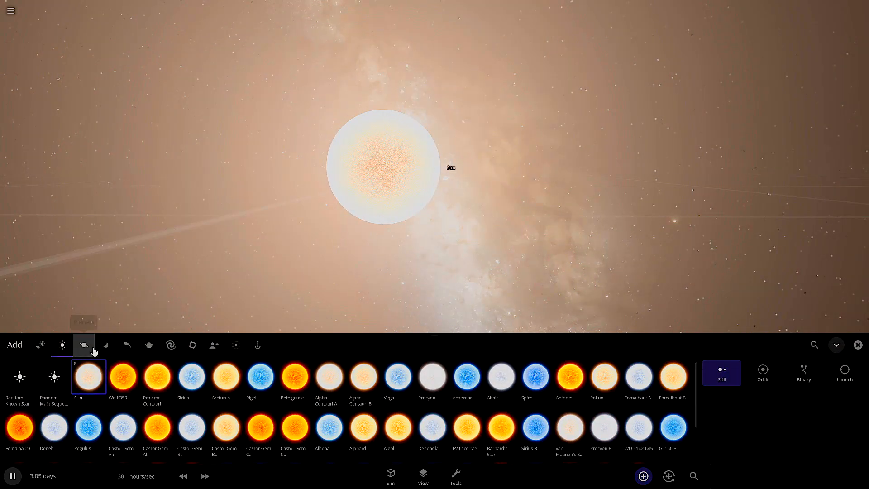
# - Add Earth from the Planets catalogue in Orbit mode around the Sun and focus on it
pyautogui.click(83, 344)
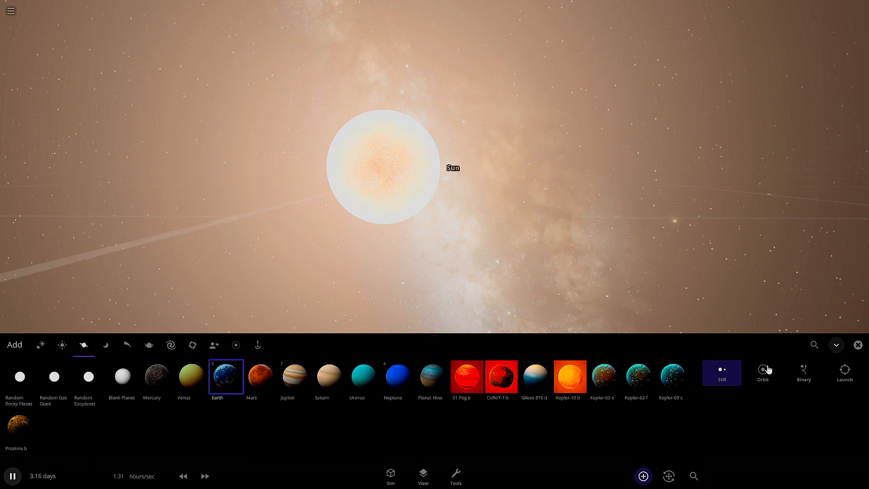
pyautogui.click(762, 372)
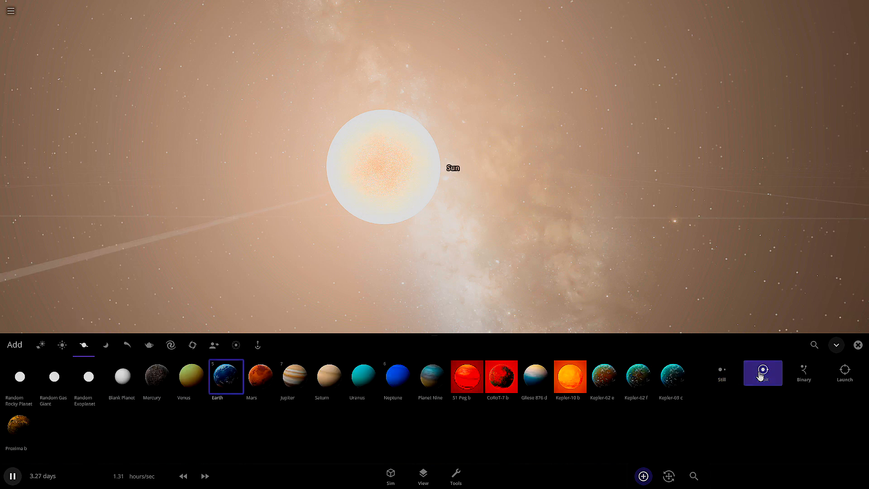
pyautogui.click(762, 372)
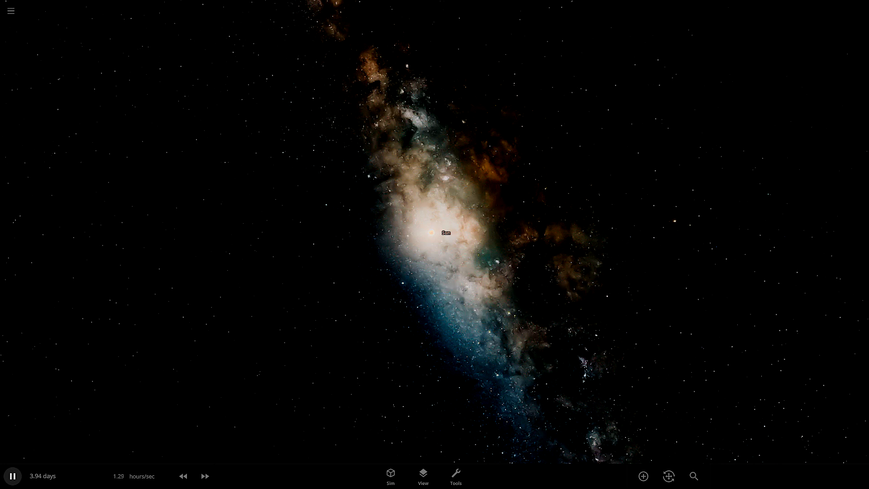
pyautogui.click(642, 476)
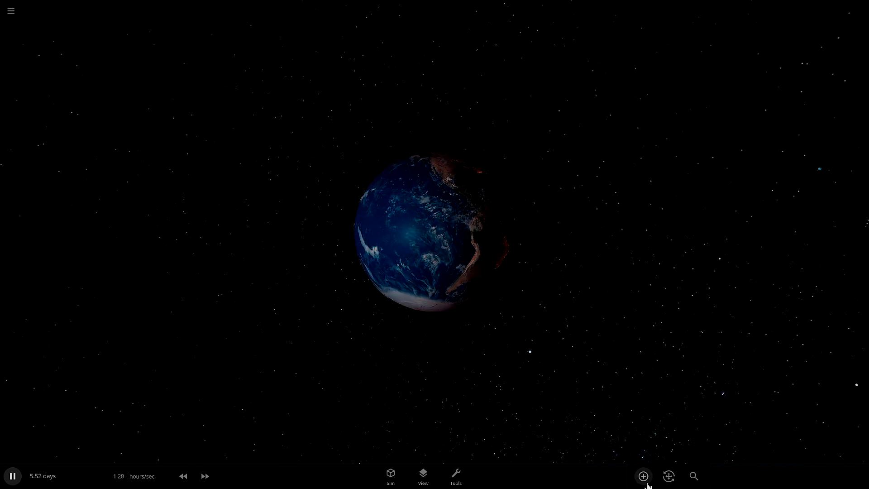
# - Launch an object from the asteroids and dwarf planets catalogue into Earth, leaving it red-hot
pyautogui.click(642, 475)
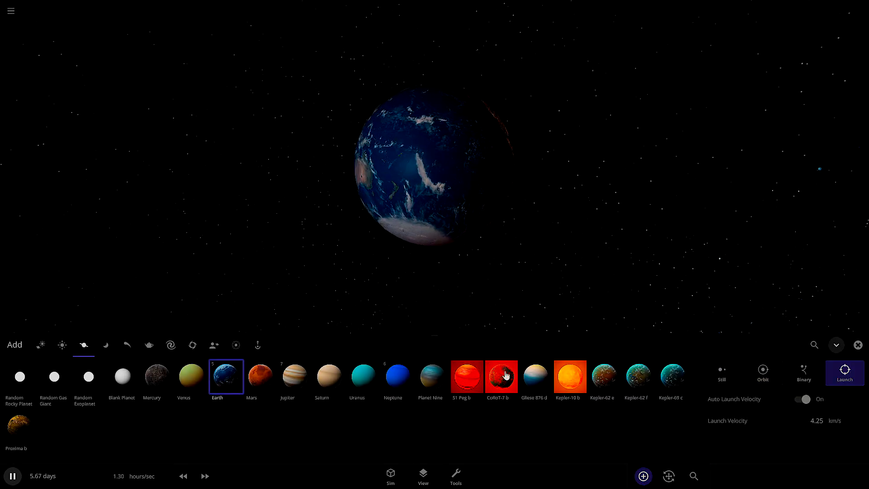
pyautogui.click(148, 344)
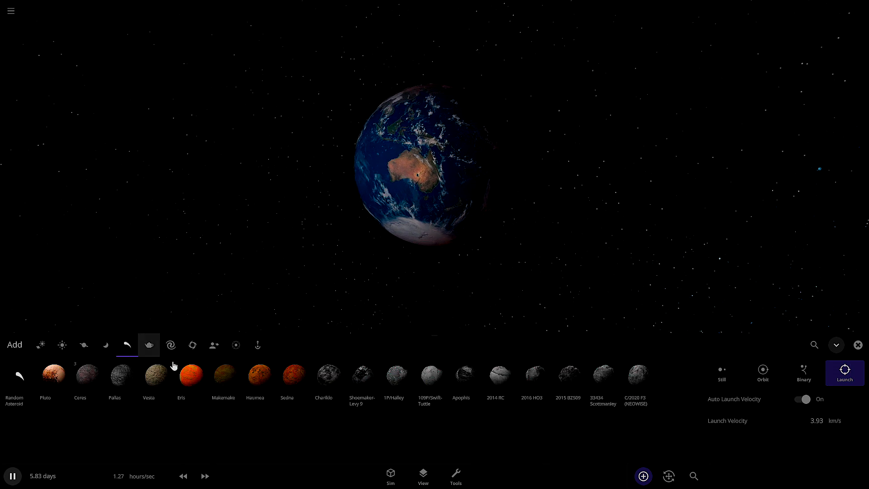
pyautogui.click(190, 375)
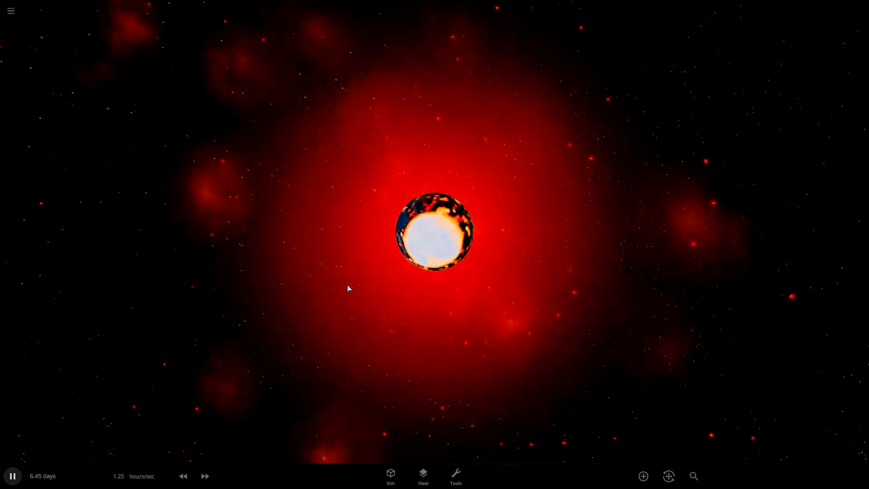
pyautogui.click(434, 229)
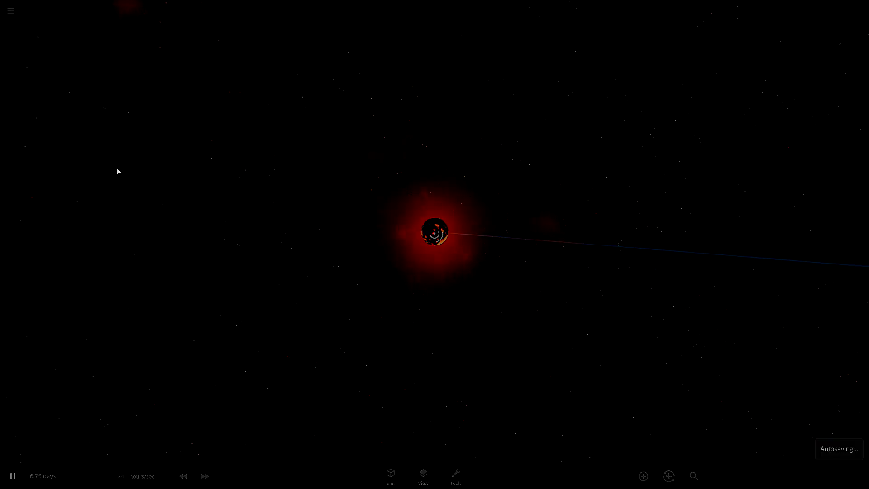
pyautogui.click(643, 475)
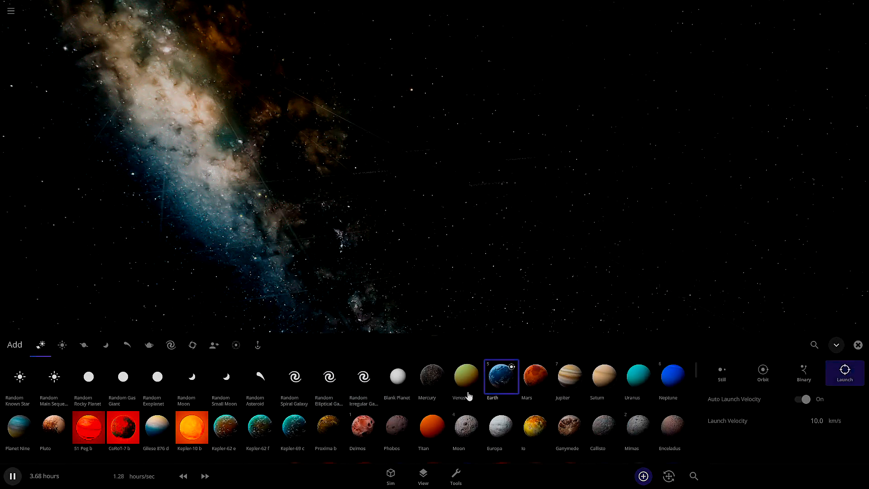
# - Add Mercury and double its mass repeatedly with the ×2 Mass multiplier, reaching 17.3 Earth masses
pyautogui.click(432, 378)
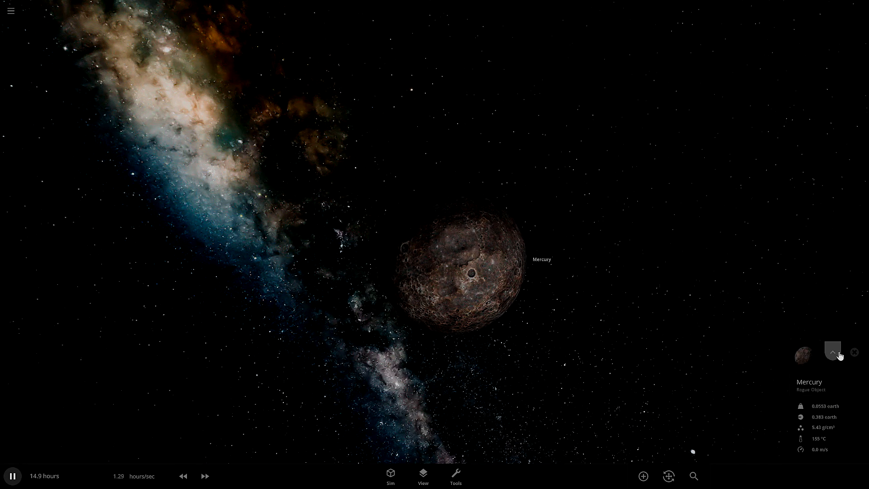
pyautogui.click(832, 353)
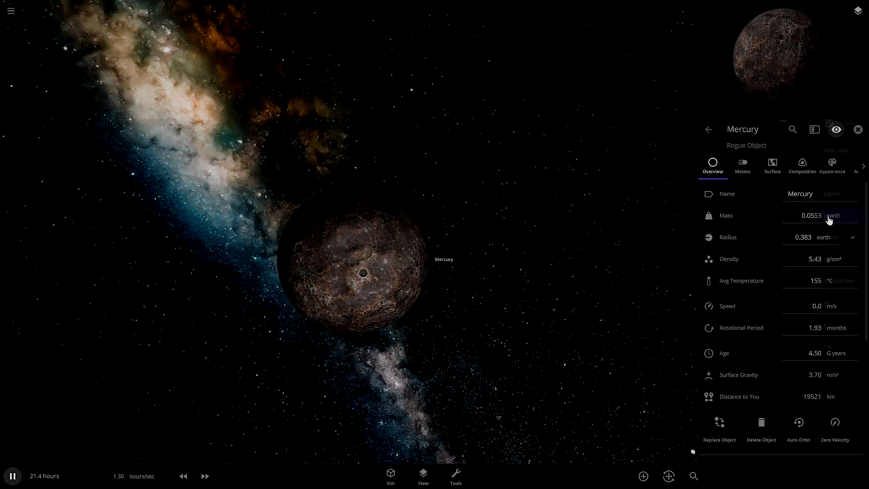
pyautogui.click(809, 215)
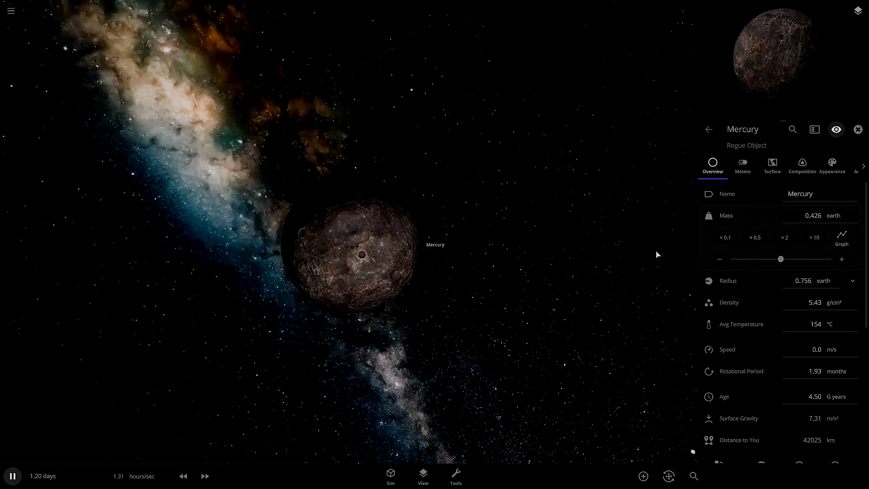
pyautogui.click(784, 237)
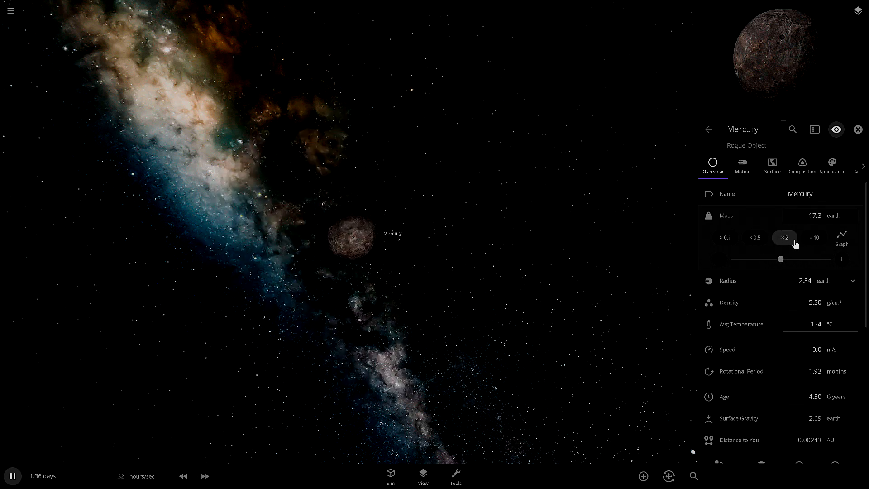
pyautogui.click(784, 237)
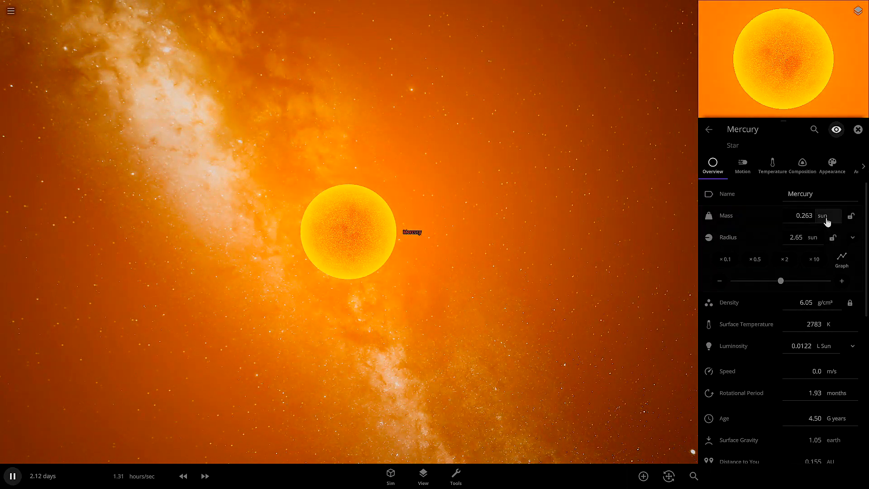
# - Multiply Mercury's mass by ×2 and ×10 until it collapses into a black hole, then leave for empty space
pyautogui.click(803, 215)
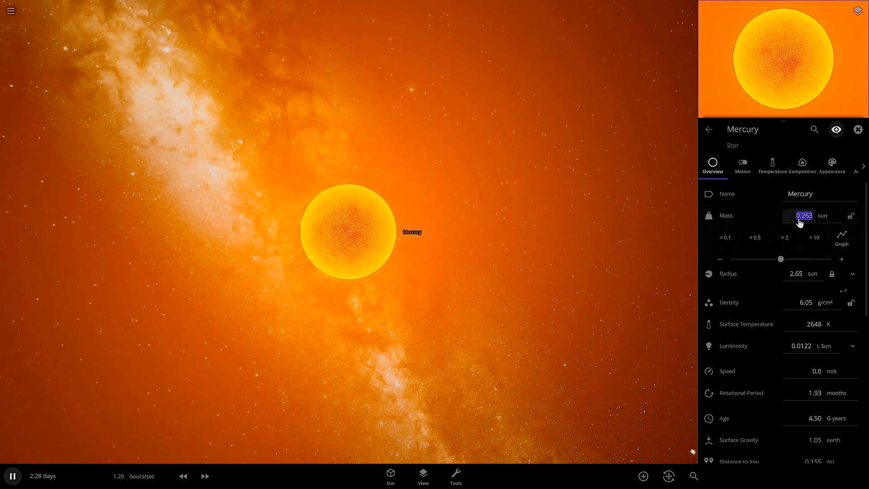
pyautogui.click(784, 237)
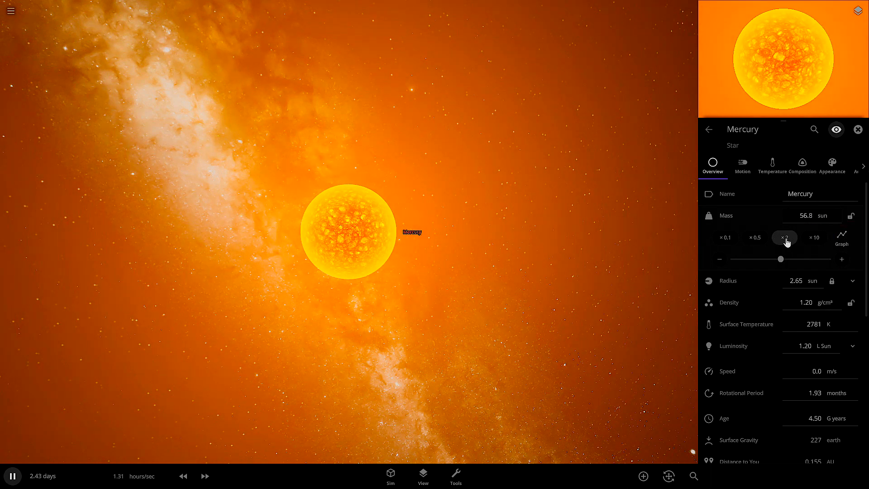
pyautogui.click(814, 237)
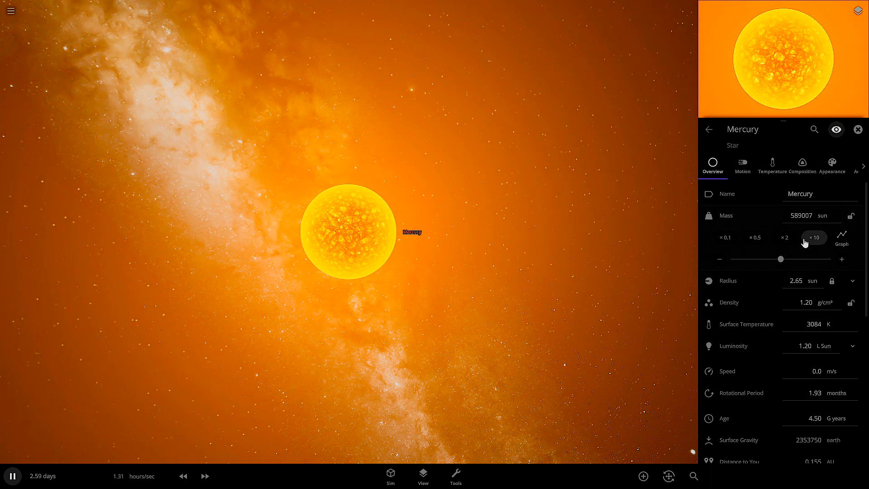
pyautogui.click(814, 237)
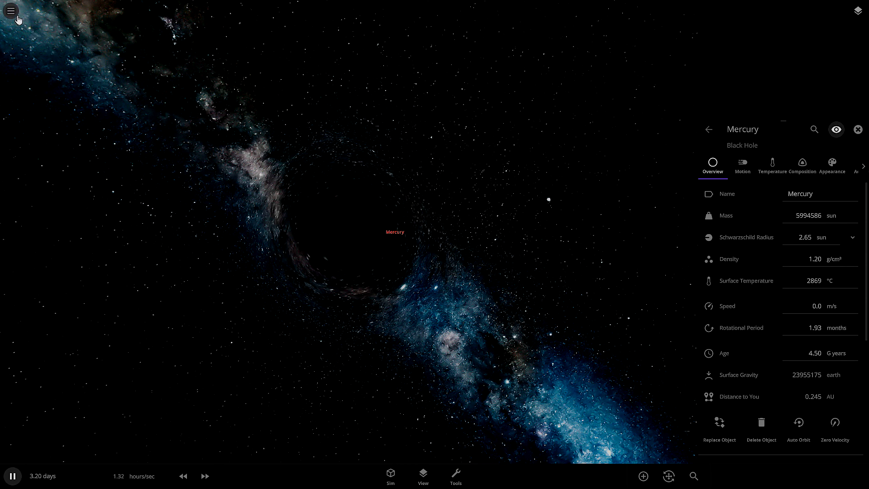
pyautogui.click(857, 129)
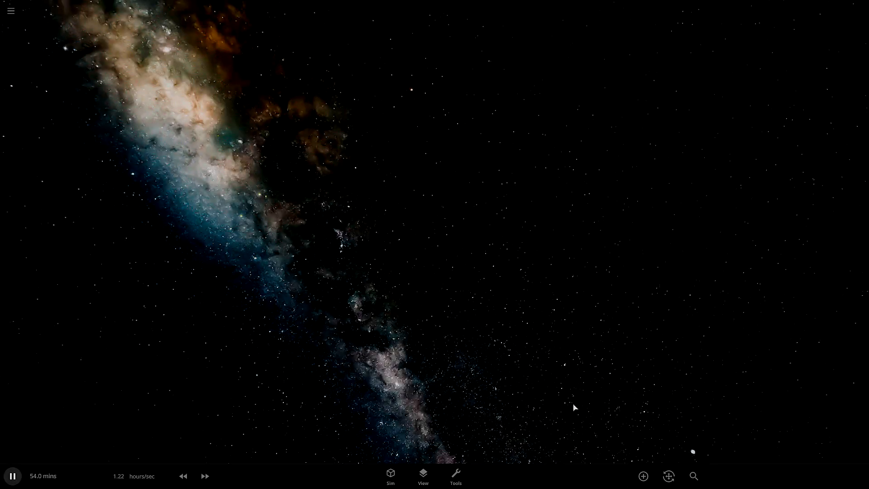
# - In Launch mode, fire the Tesla Roadster and Parker Solar Probe toward Earth
pyautogui.click(642, 475)
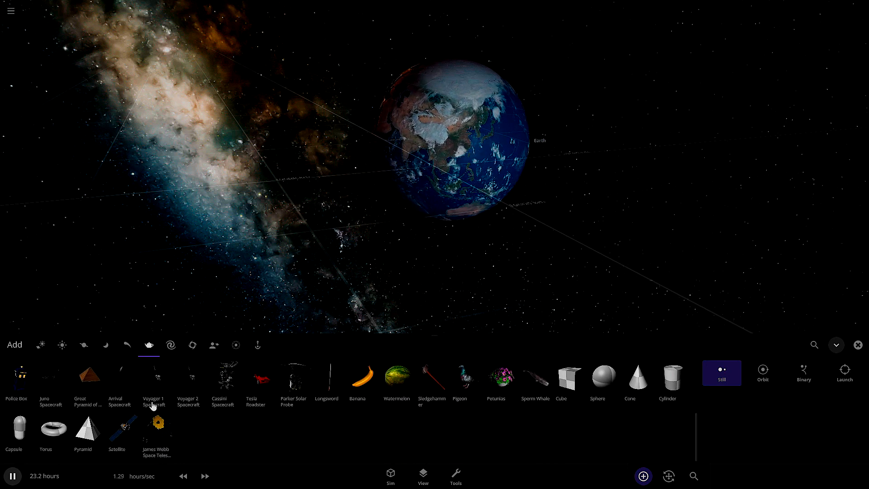
pyautogui.click(844, 373)
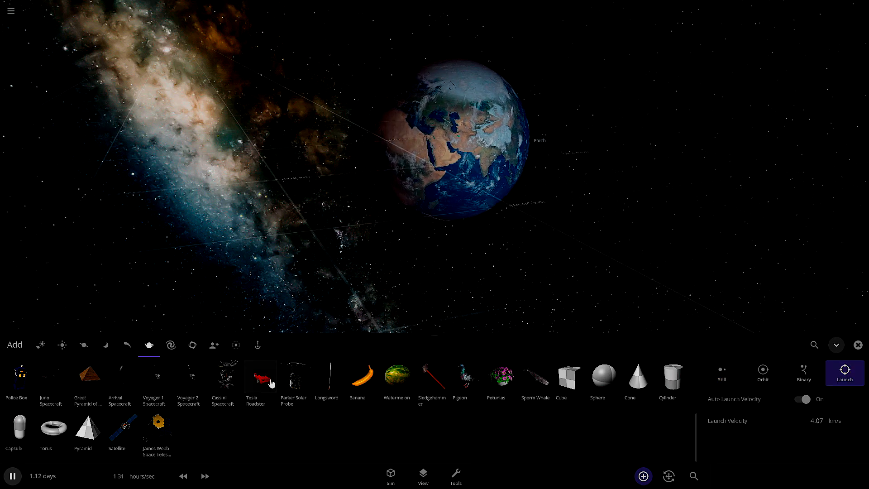
pyautogui.click(255, 377)
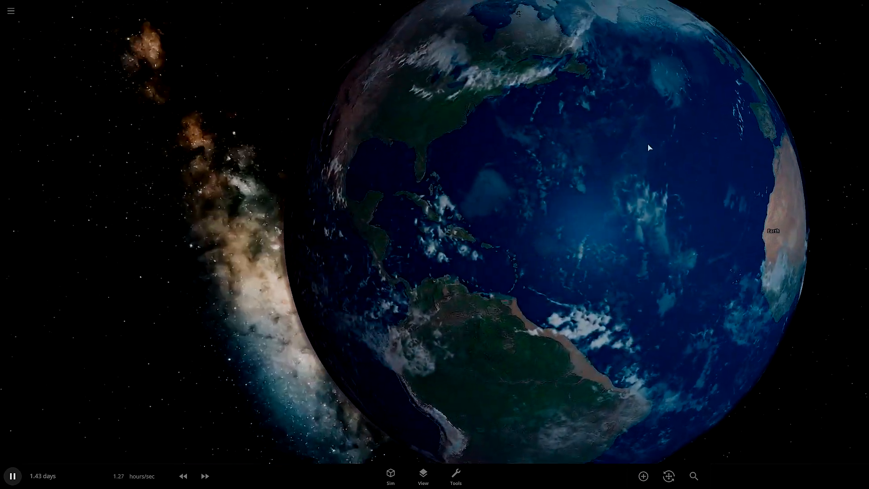
pyautogui.click(643, 475)
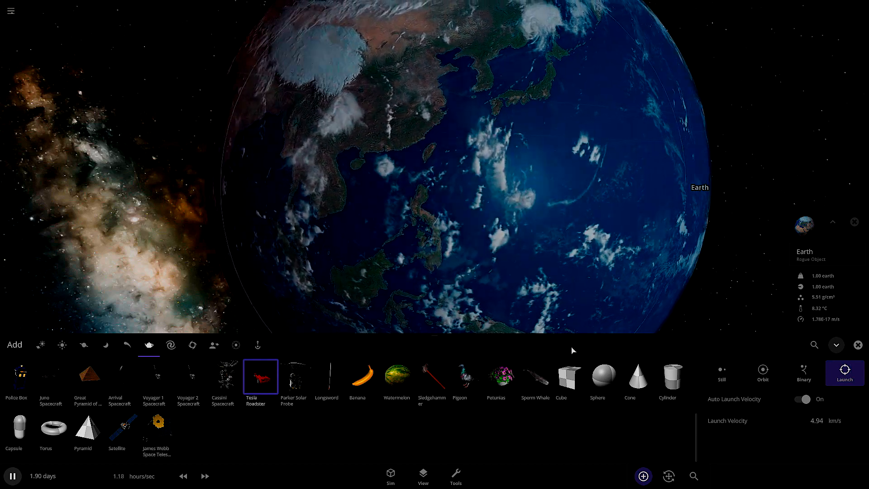
pyautogui.click(294, 377)
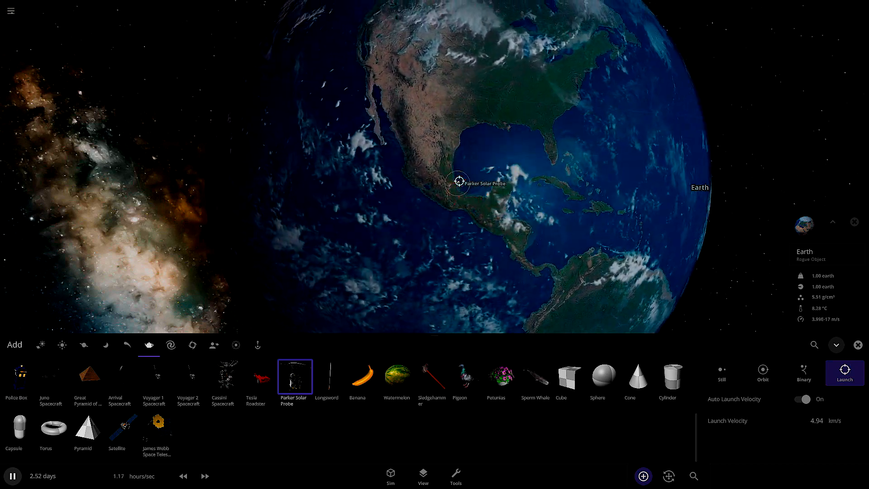
pyautogui.click(255, 377)
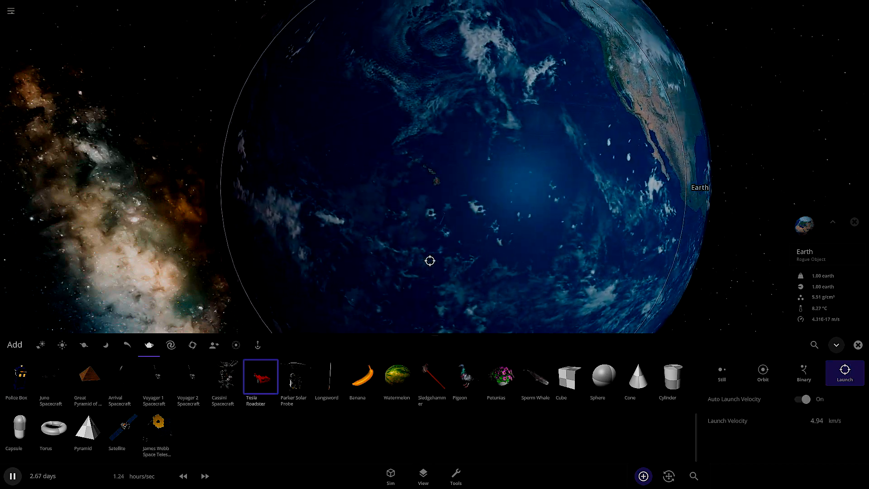
pyautogui.click(422, 476)
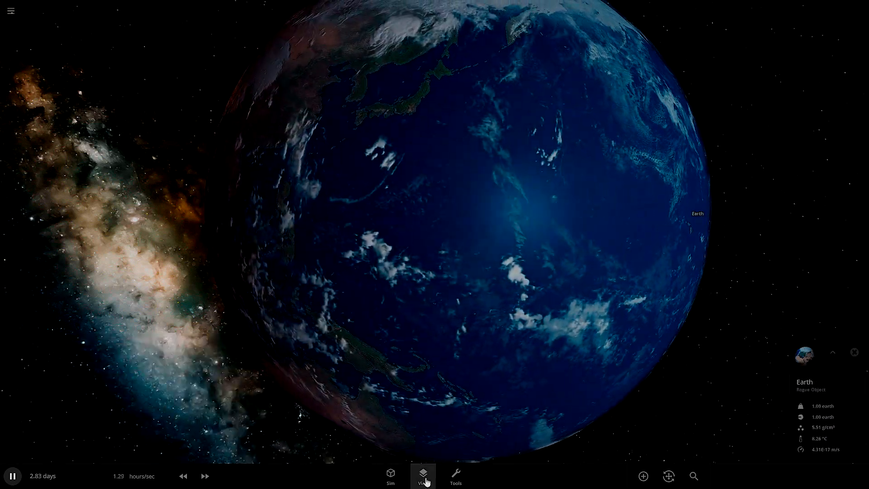
# - Open the View settings to load the asteroid system orbiting the Sun
pyautogui.click(455, 474)
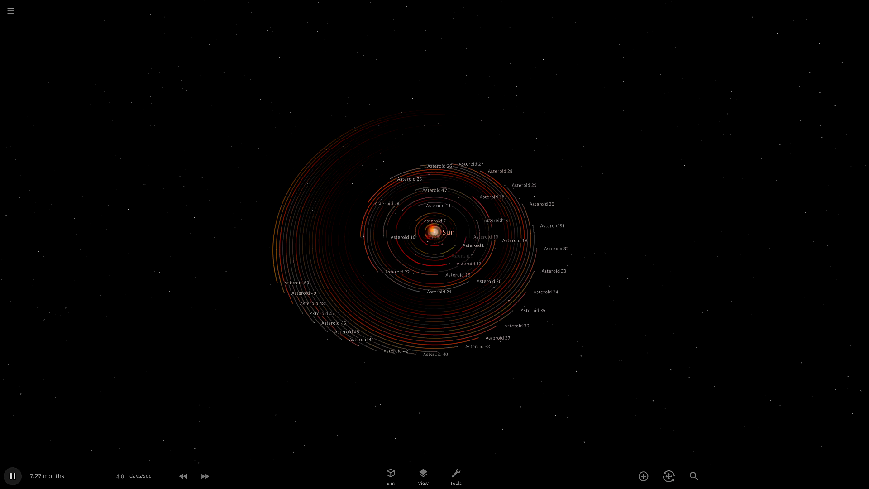
# - Fast-forward the asteroid simulation twice so it advances several months per second
pyautogui.click(205, 476)
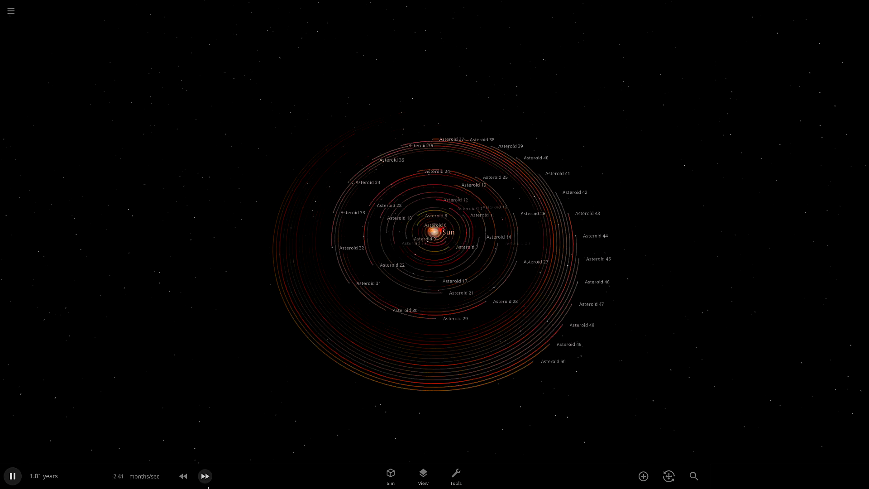
pyautogui.click(205, 475)
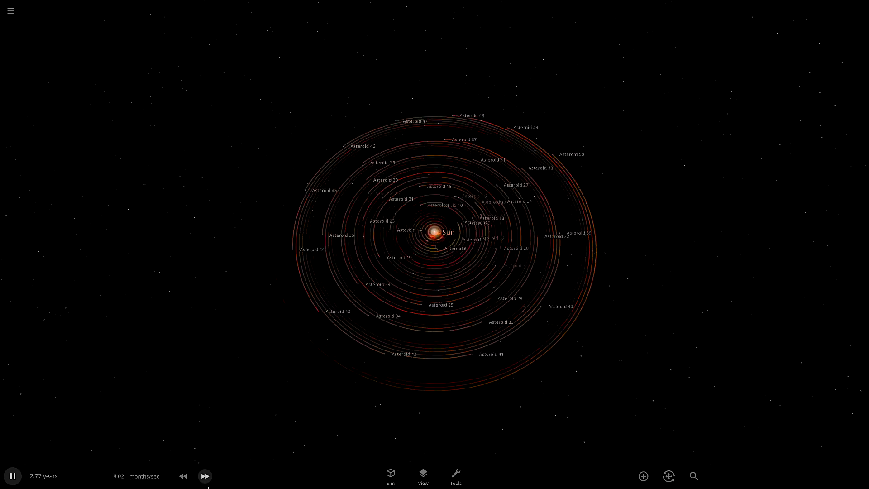